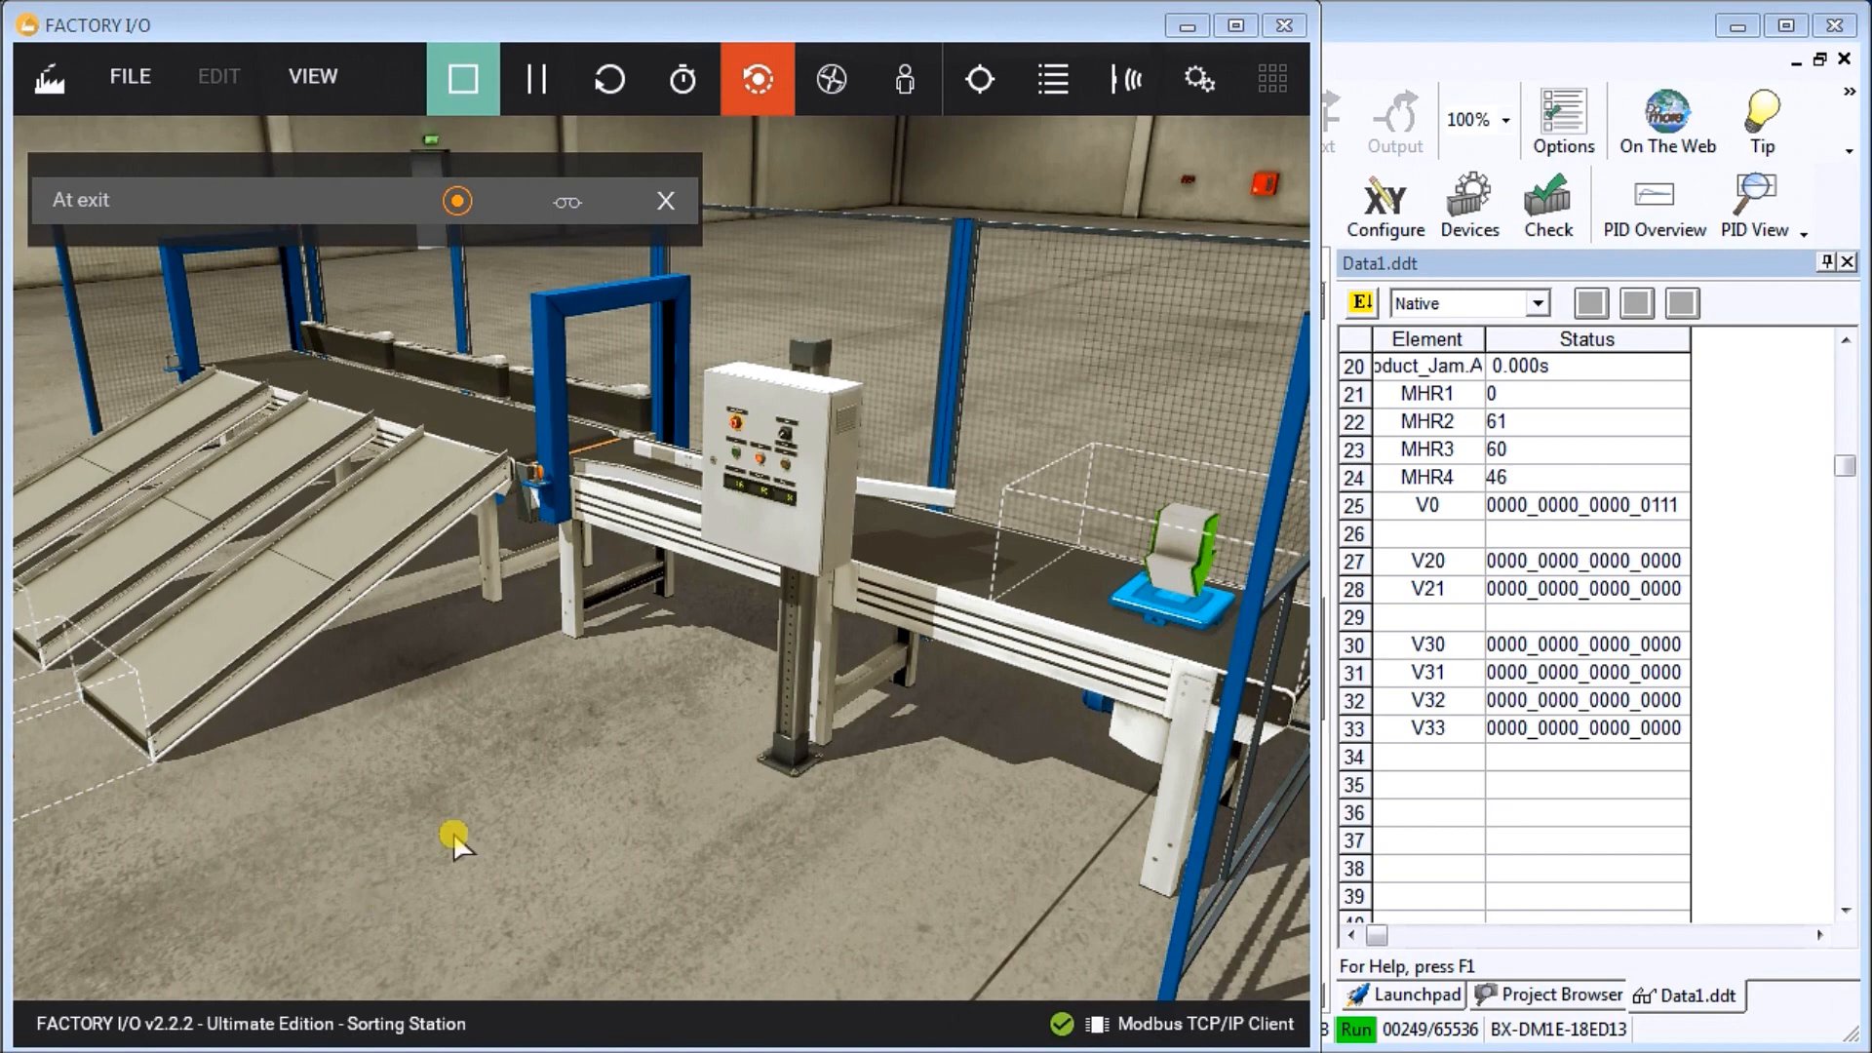
pyautogui.moveTo(256, 337)
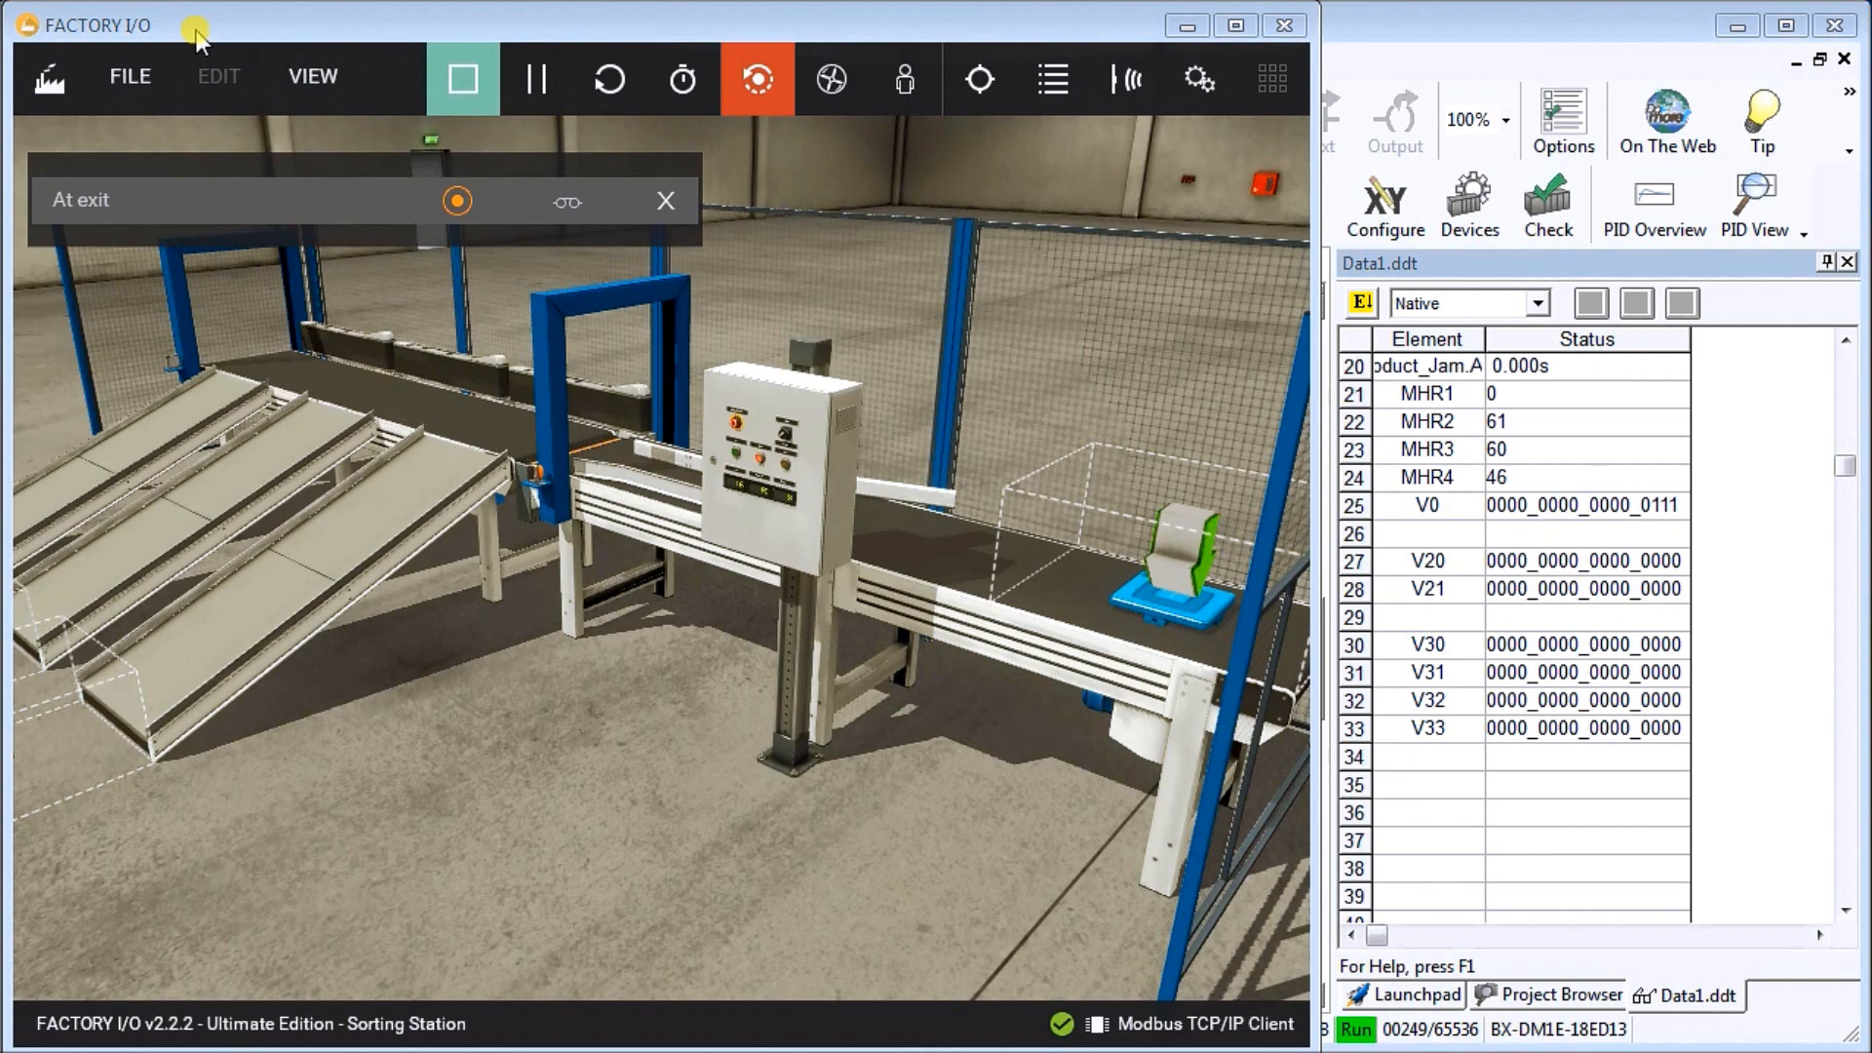
pyautogui.moveTo(504, 117)
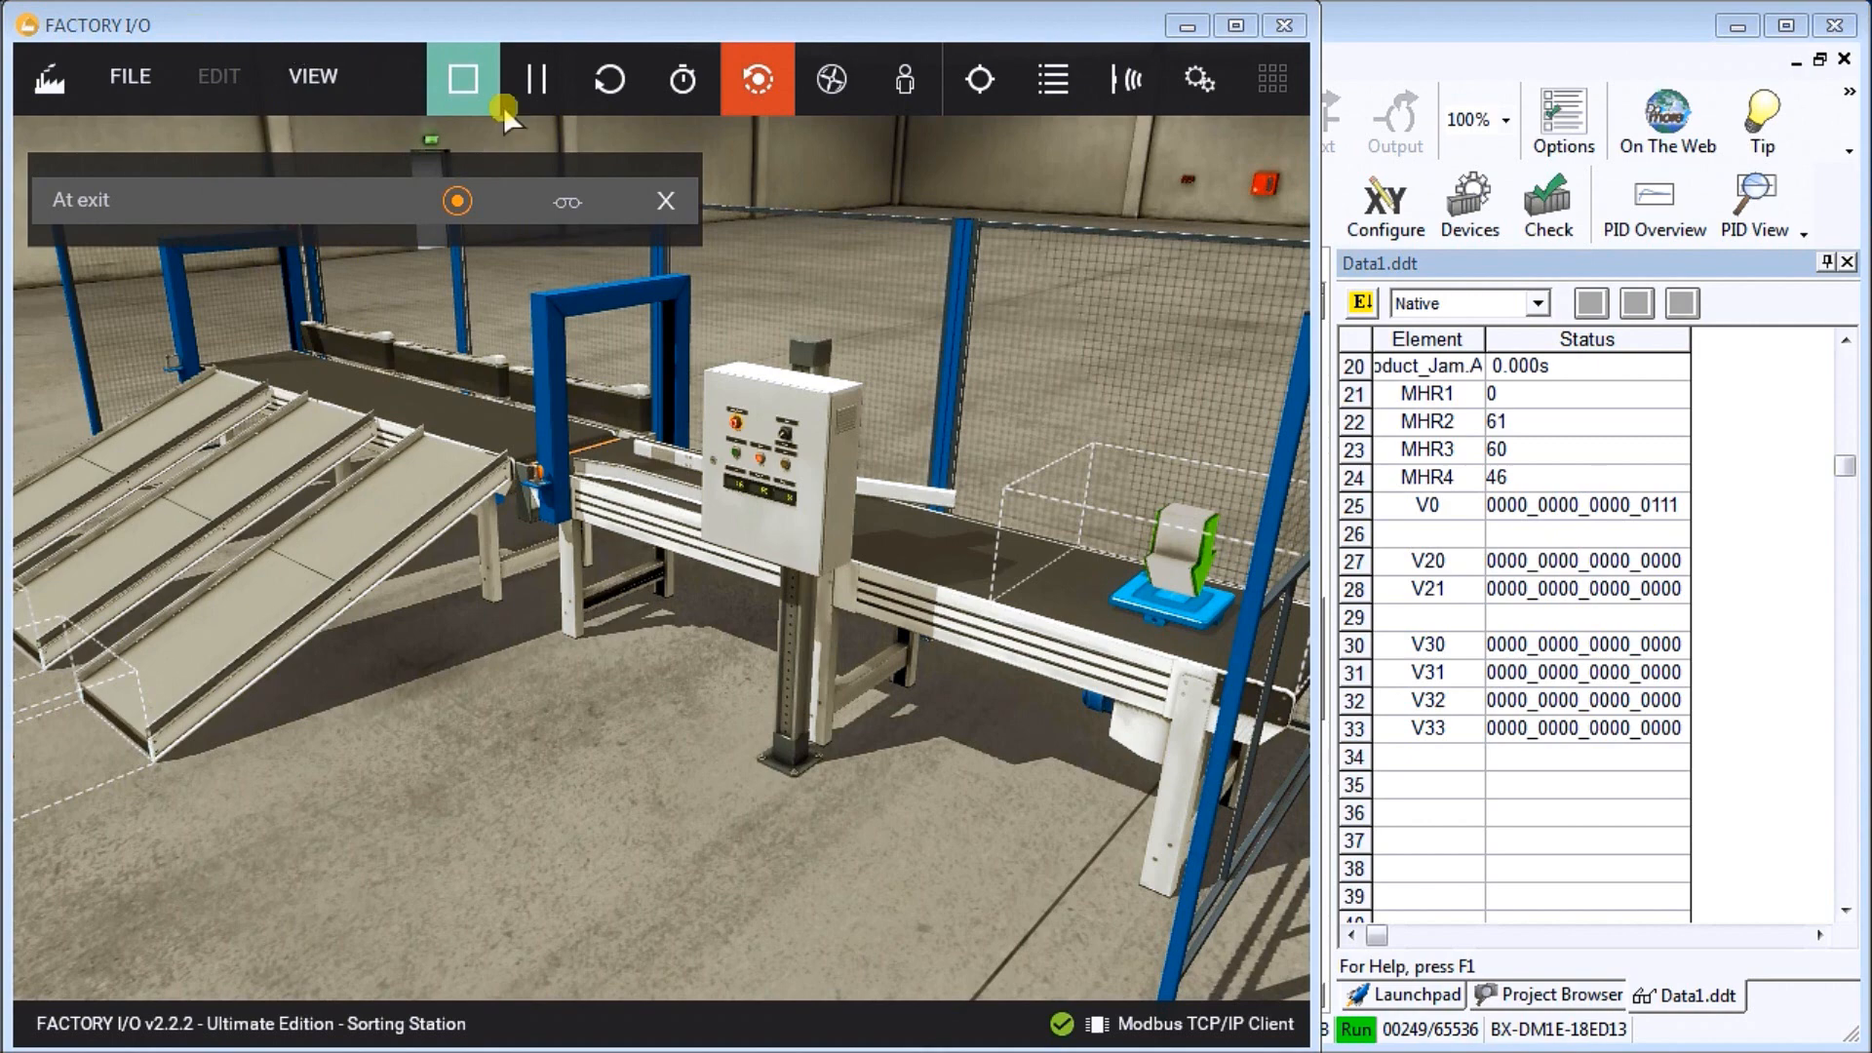
pyautogui.moveTo(851, 265)
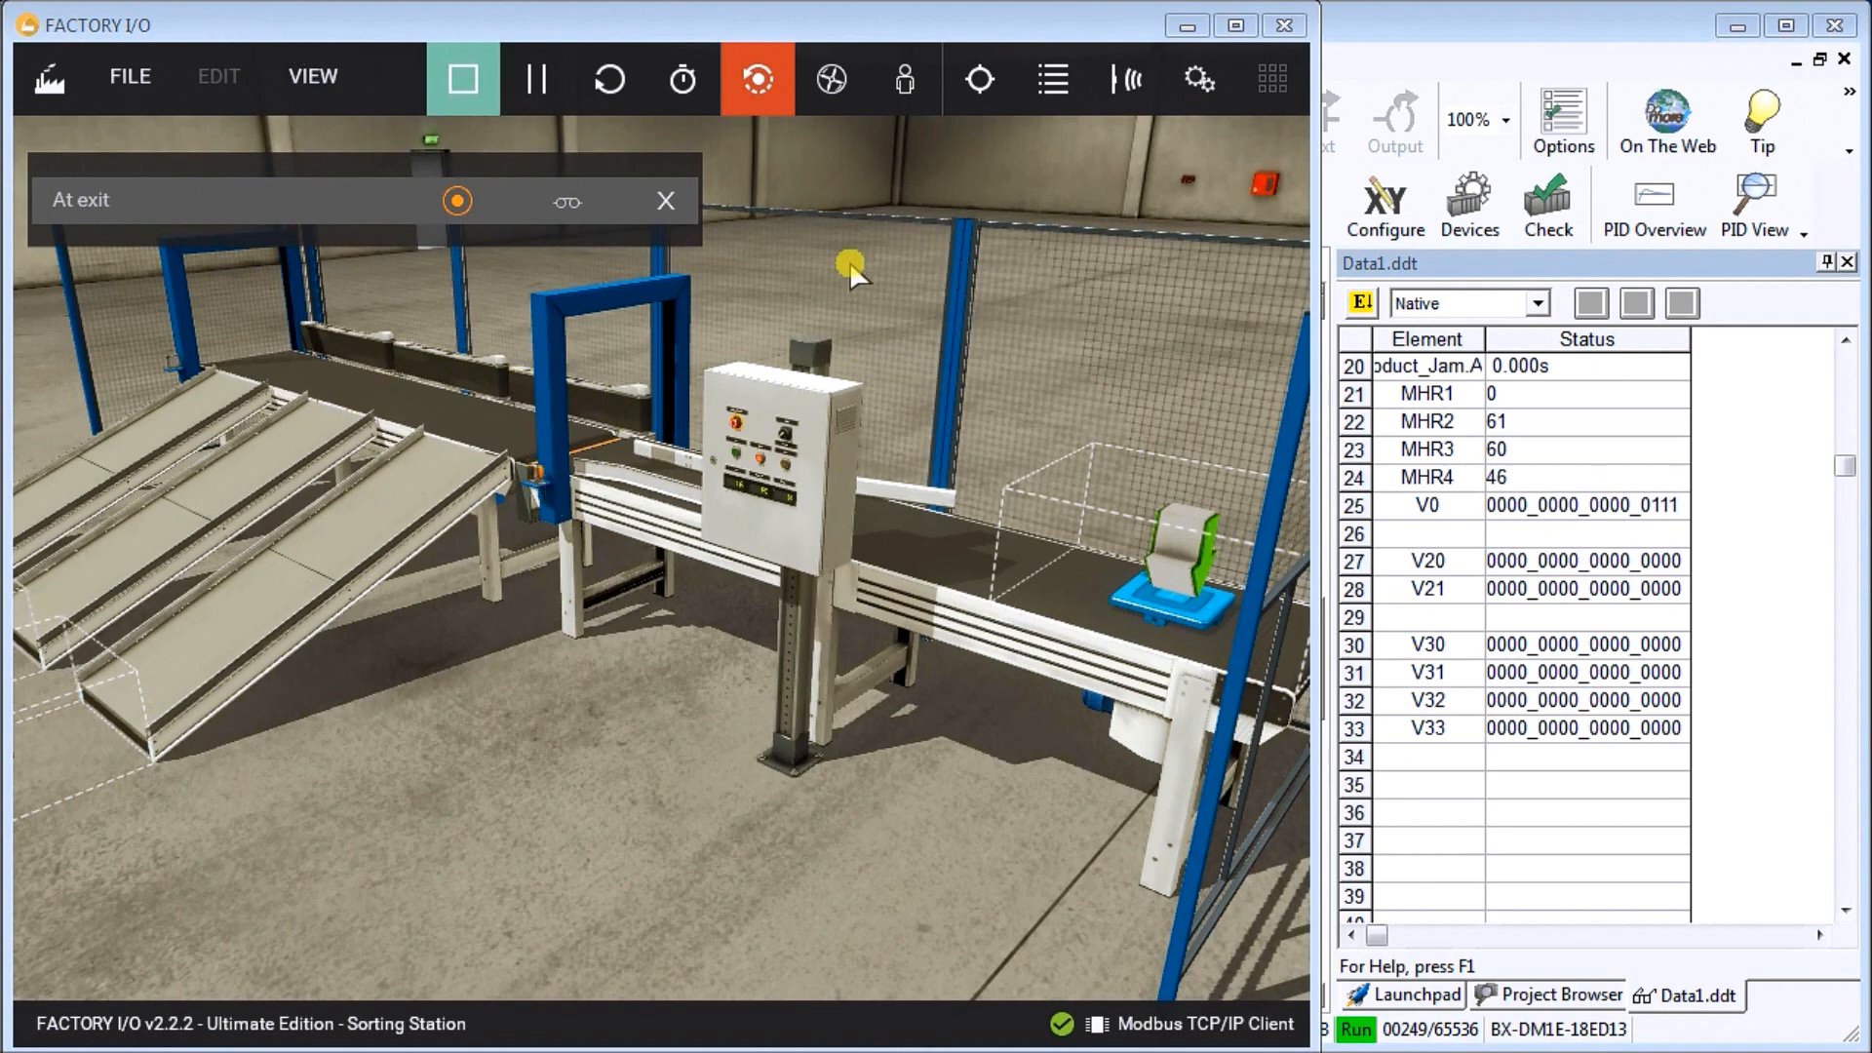
pyautogui.moveTo(961, 549)
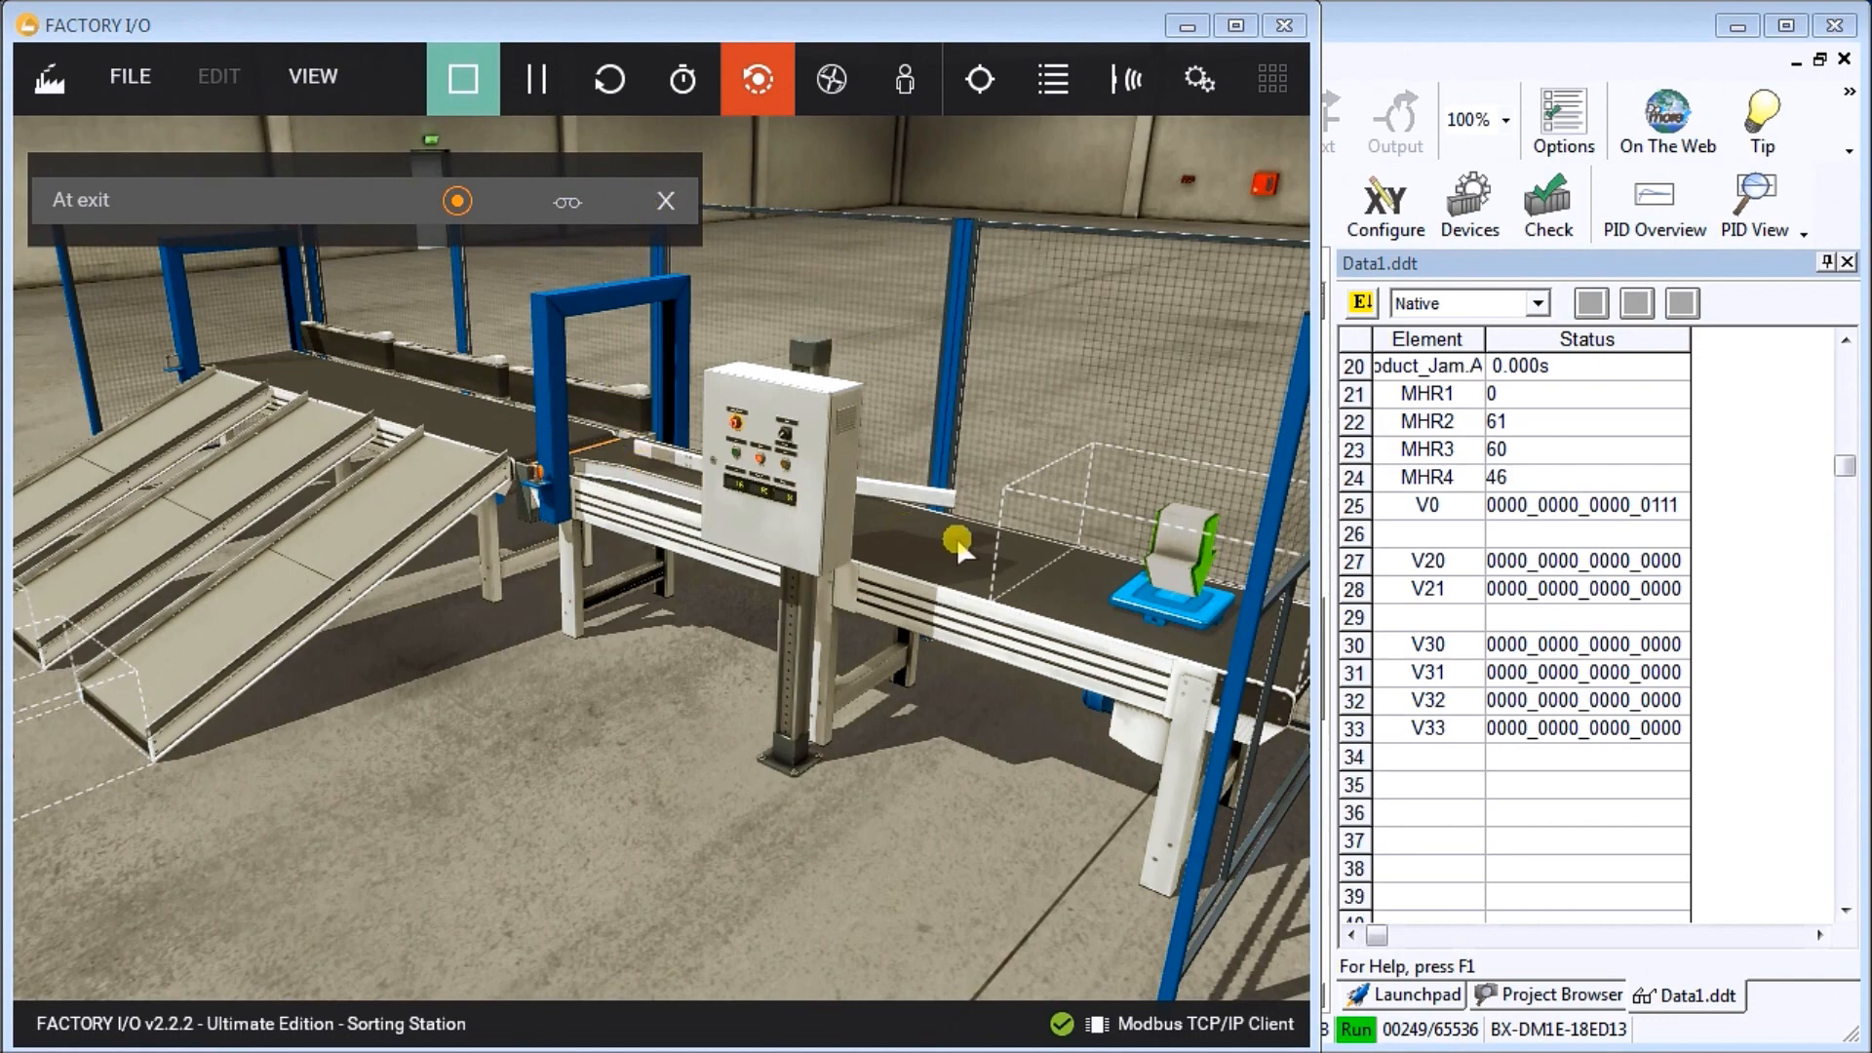
pyautogui.moveTo(1182, 555)
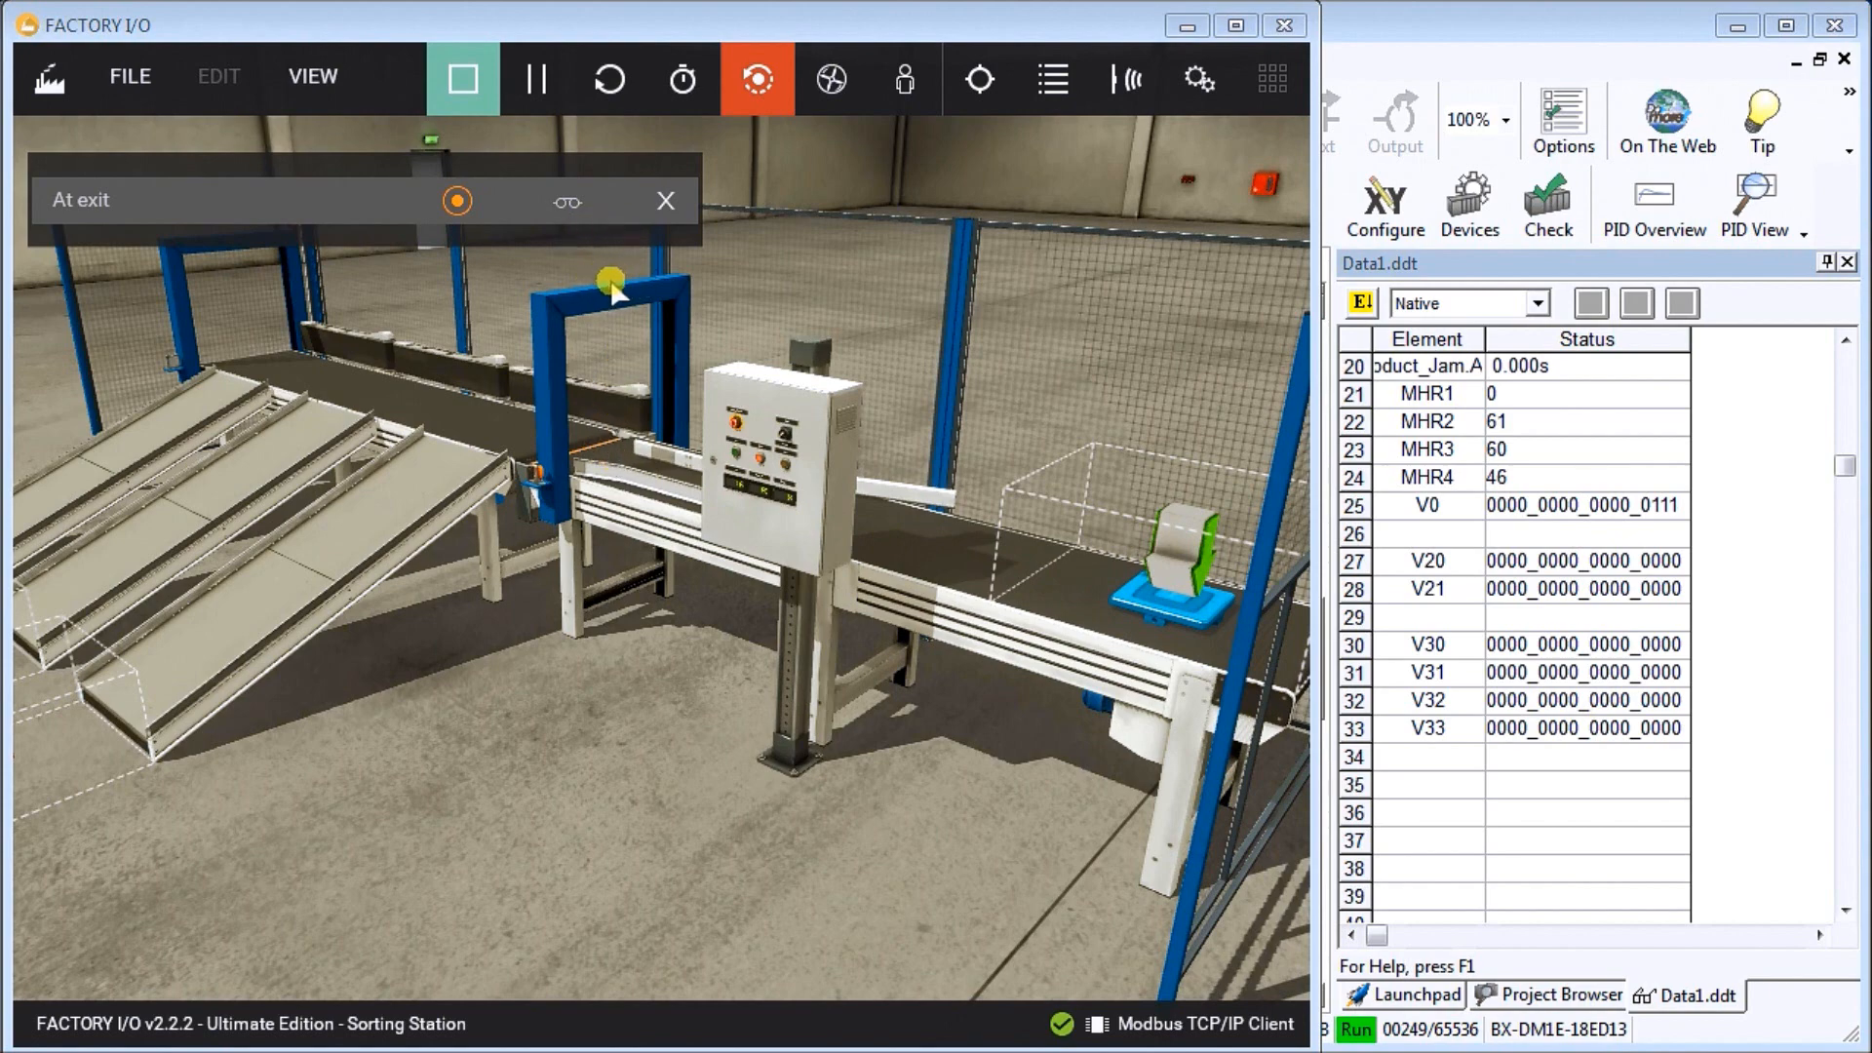
pyautogui.moveTo(615, 331)
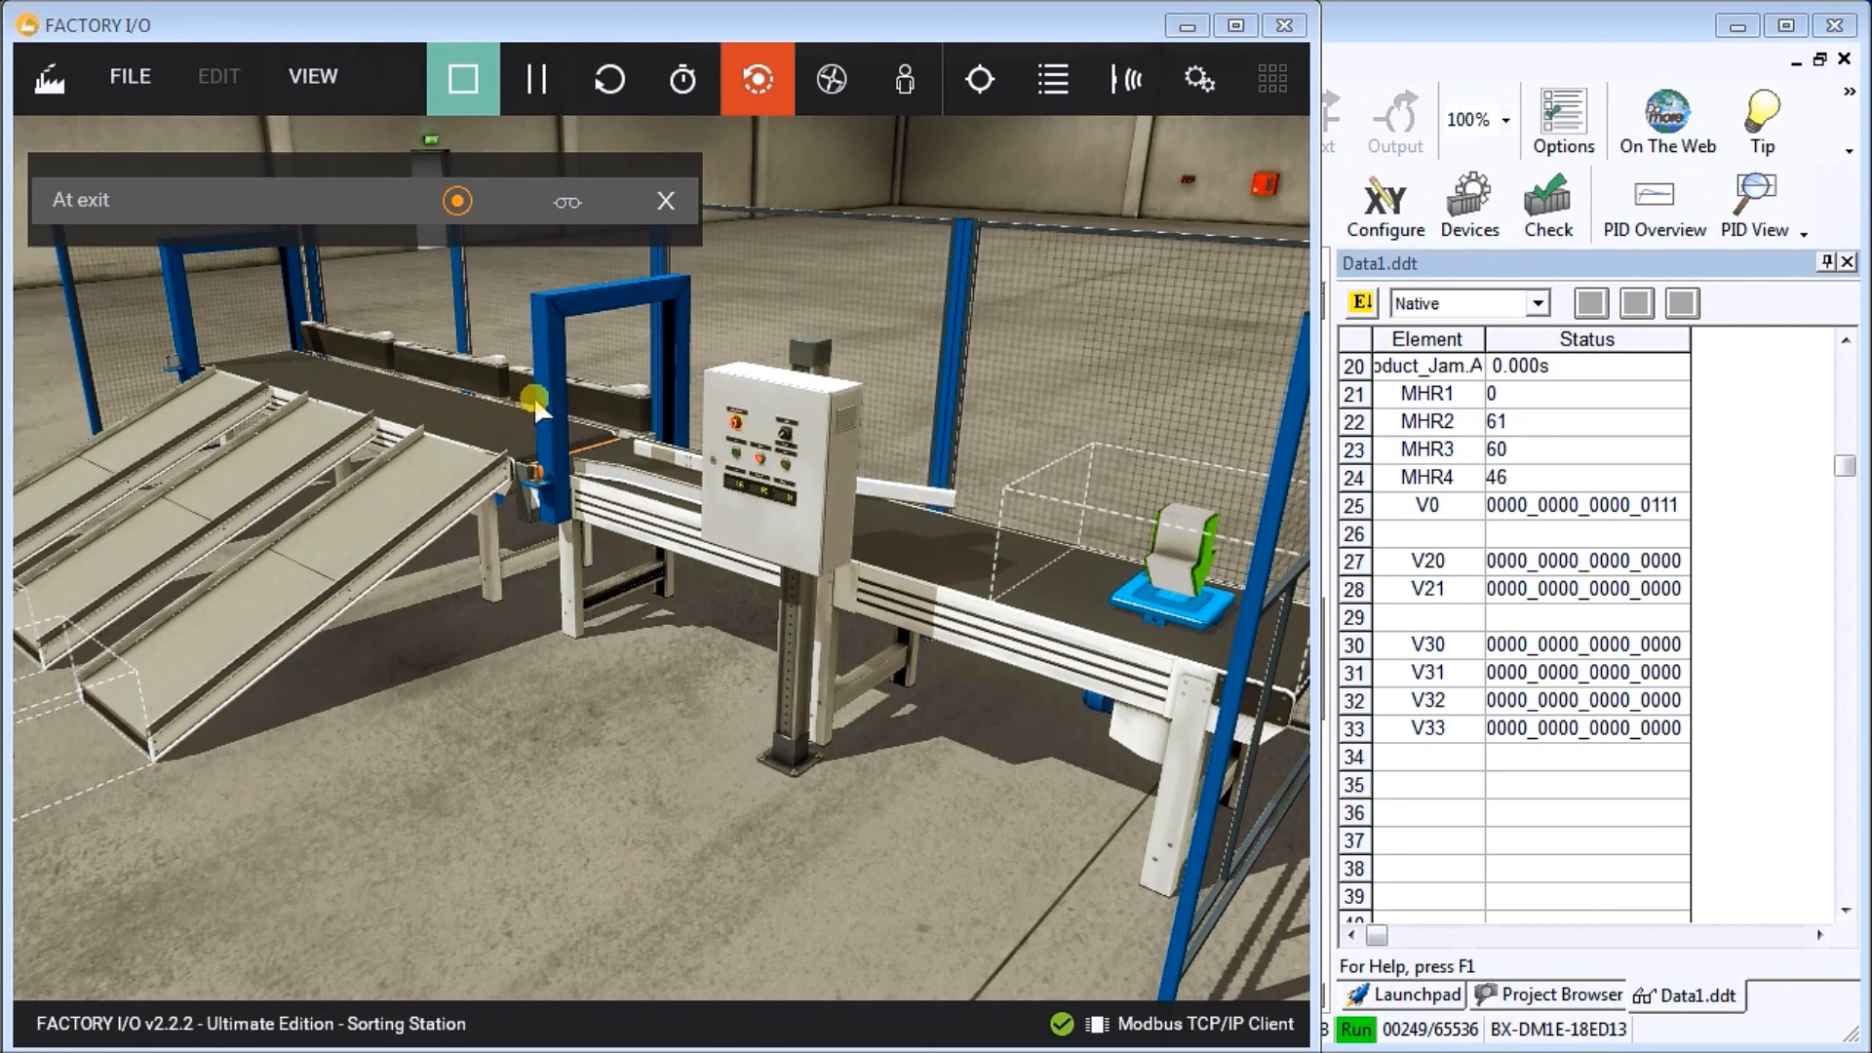
pyautogui.moveTo(463, 493)
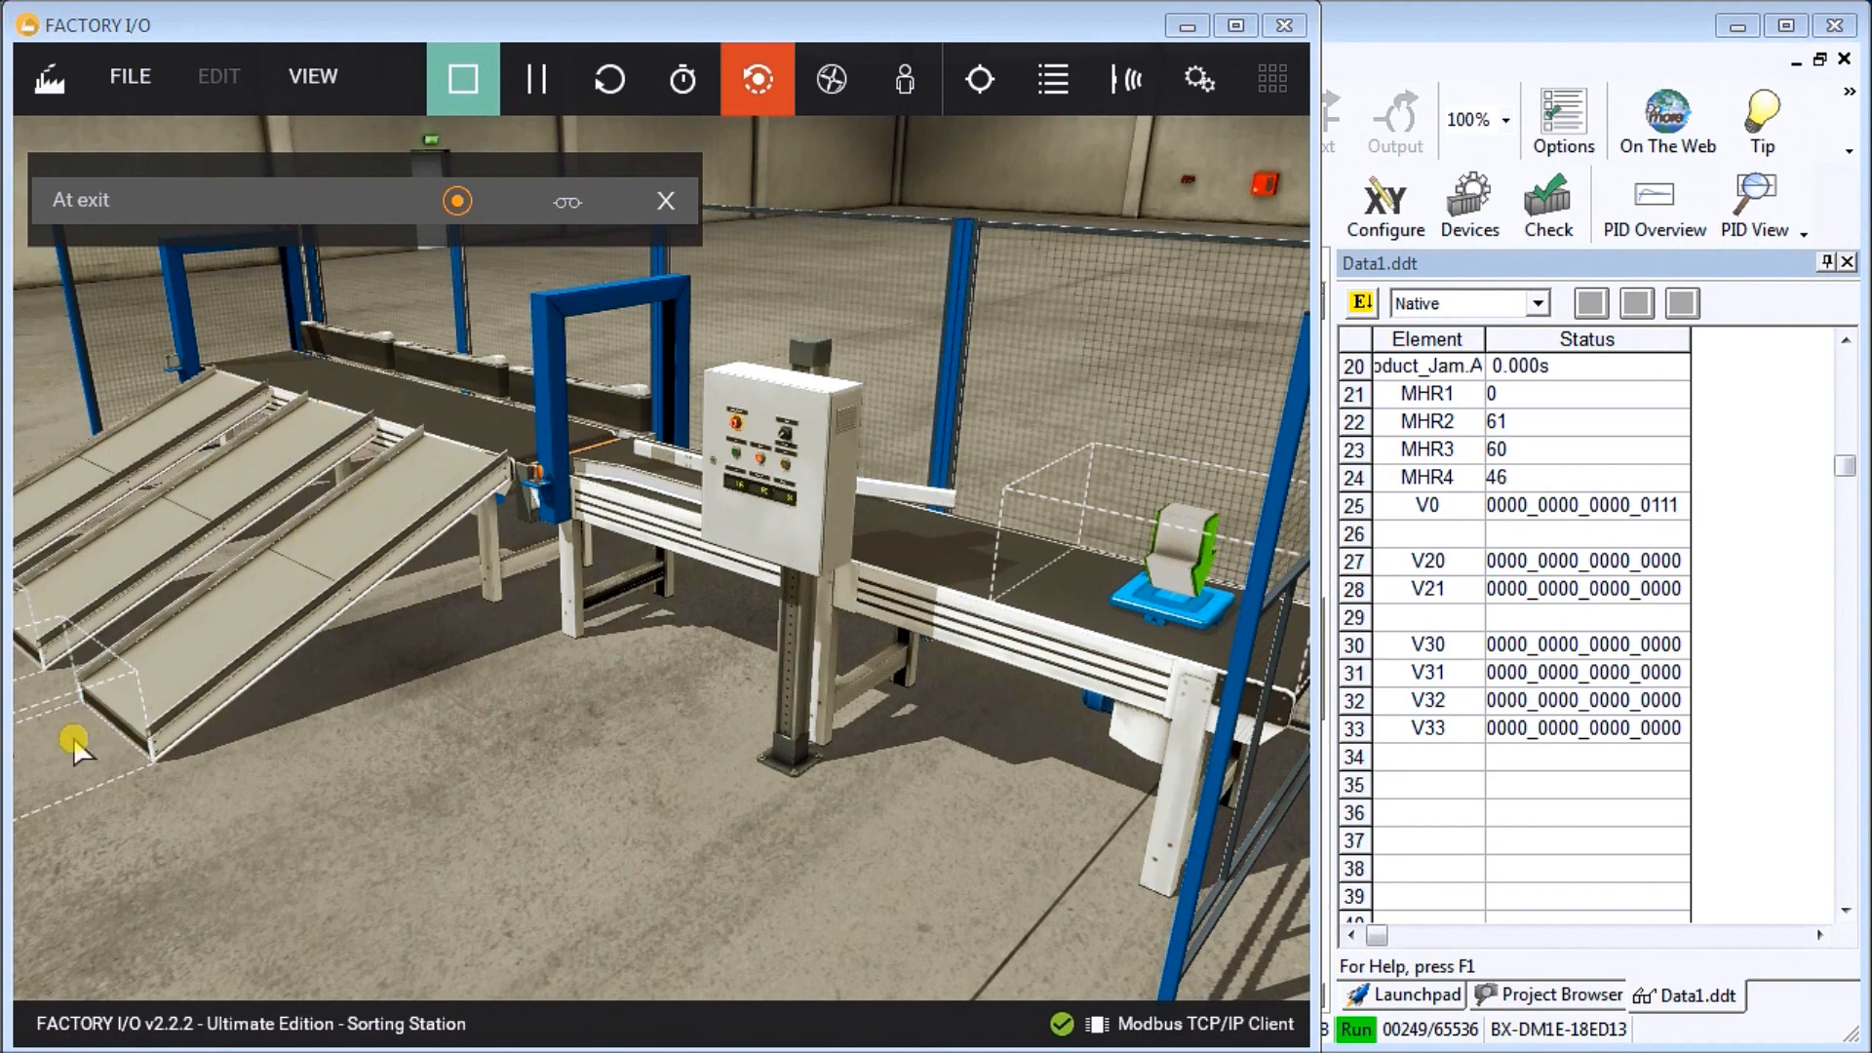
pyautogui.moveTo(54, 717)
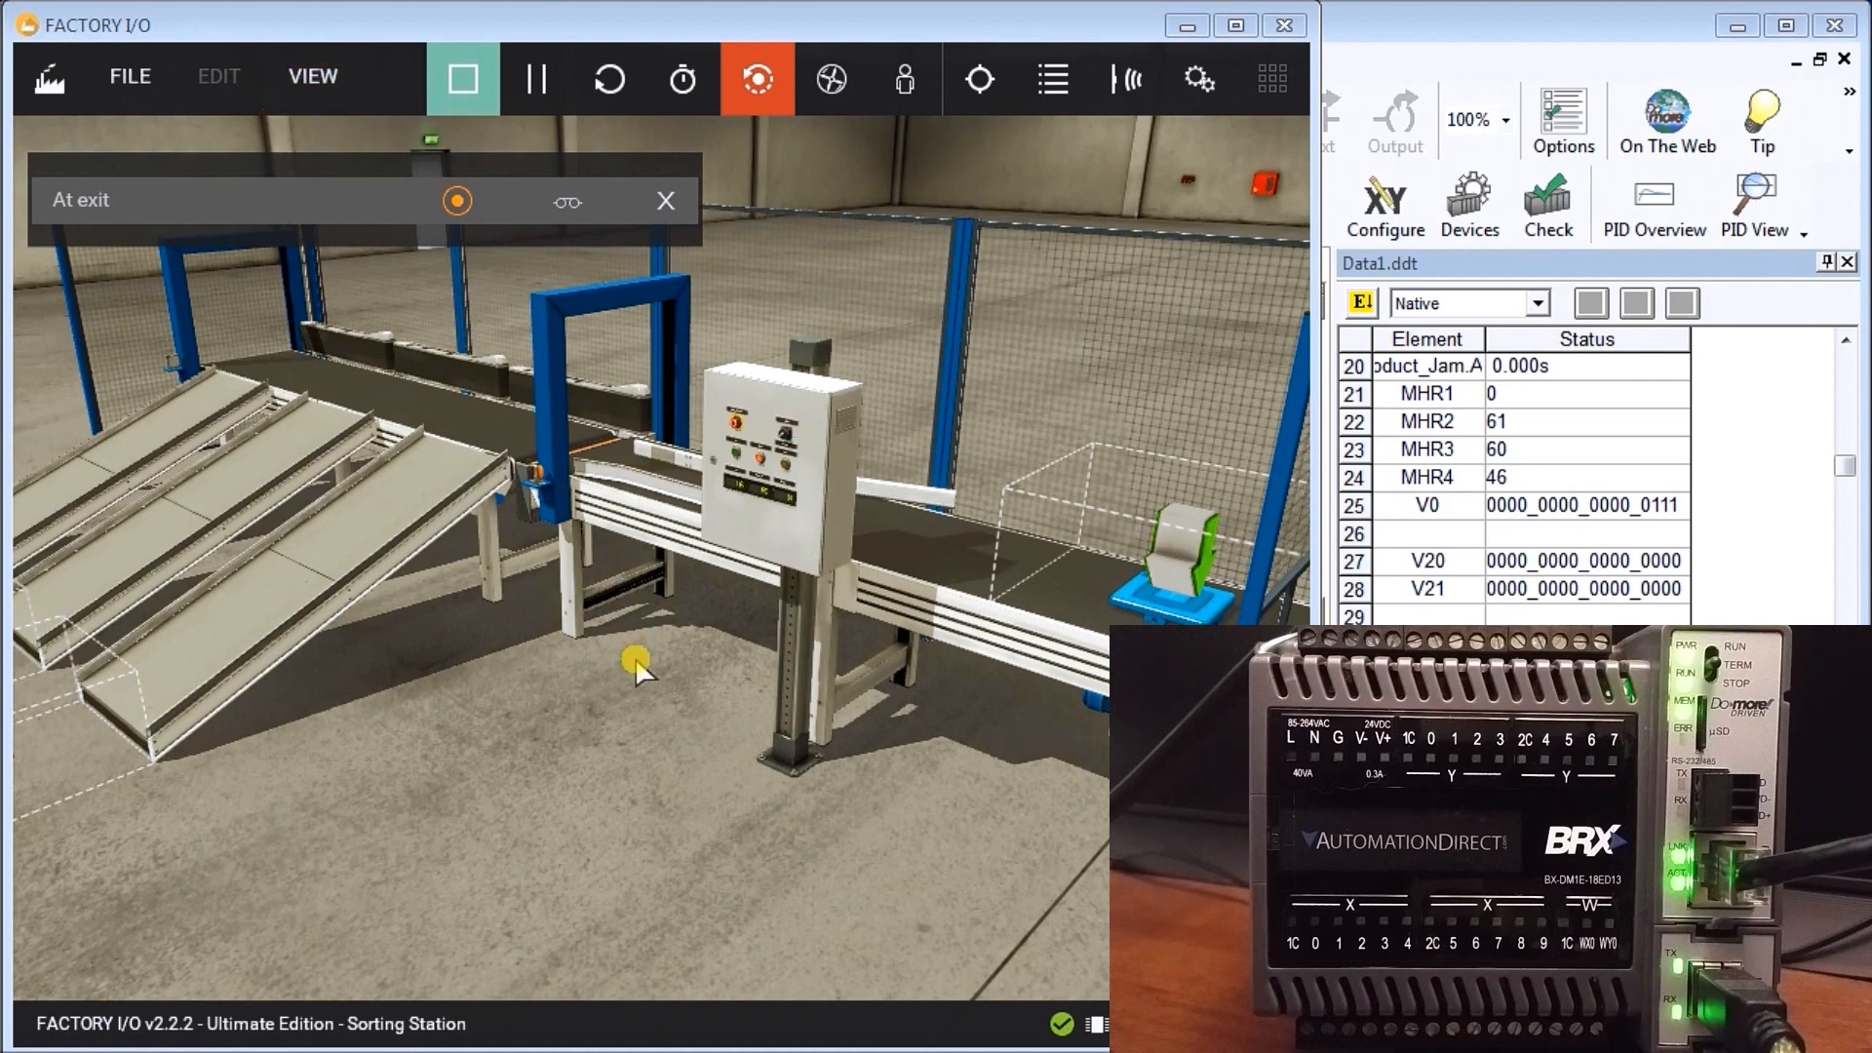
pyautogui.moveTo(679, 686)
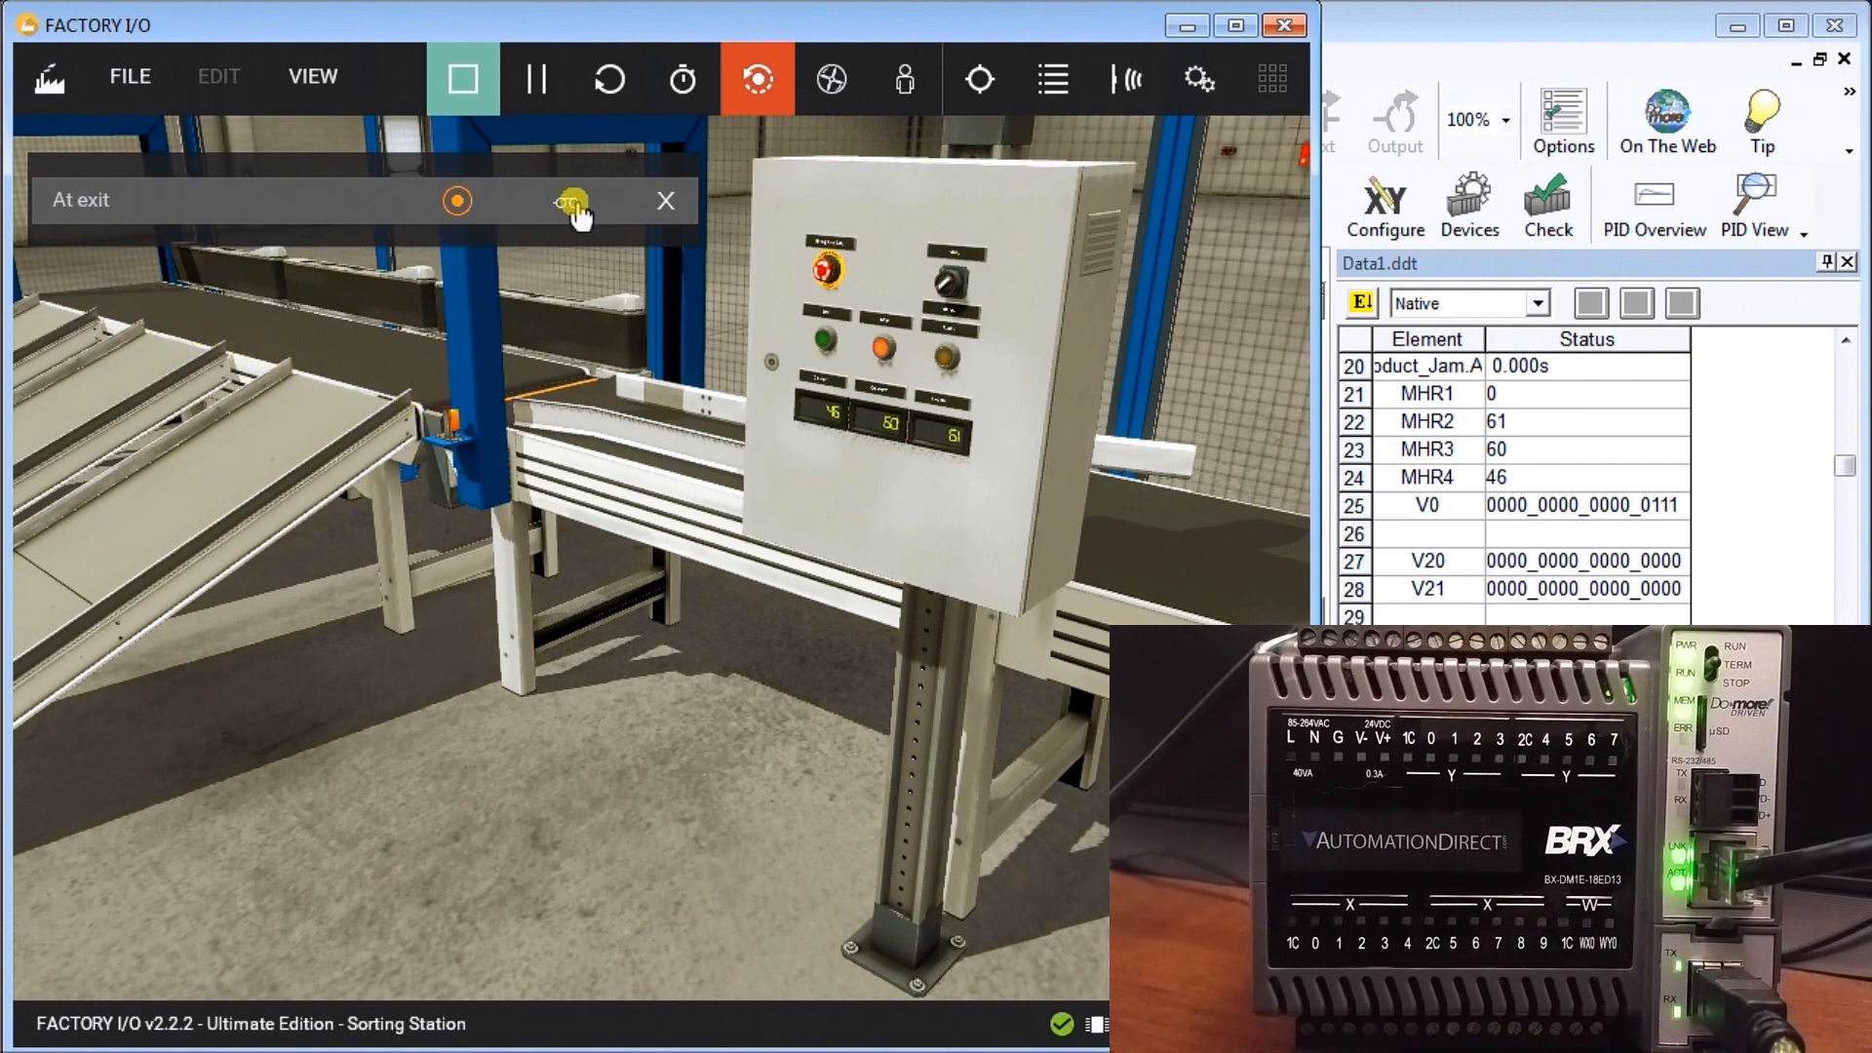
pyautogui.moveTo(573, 201)
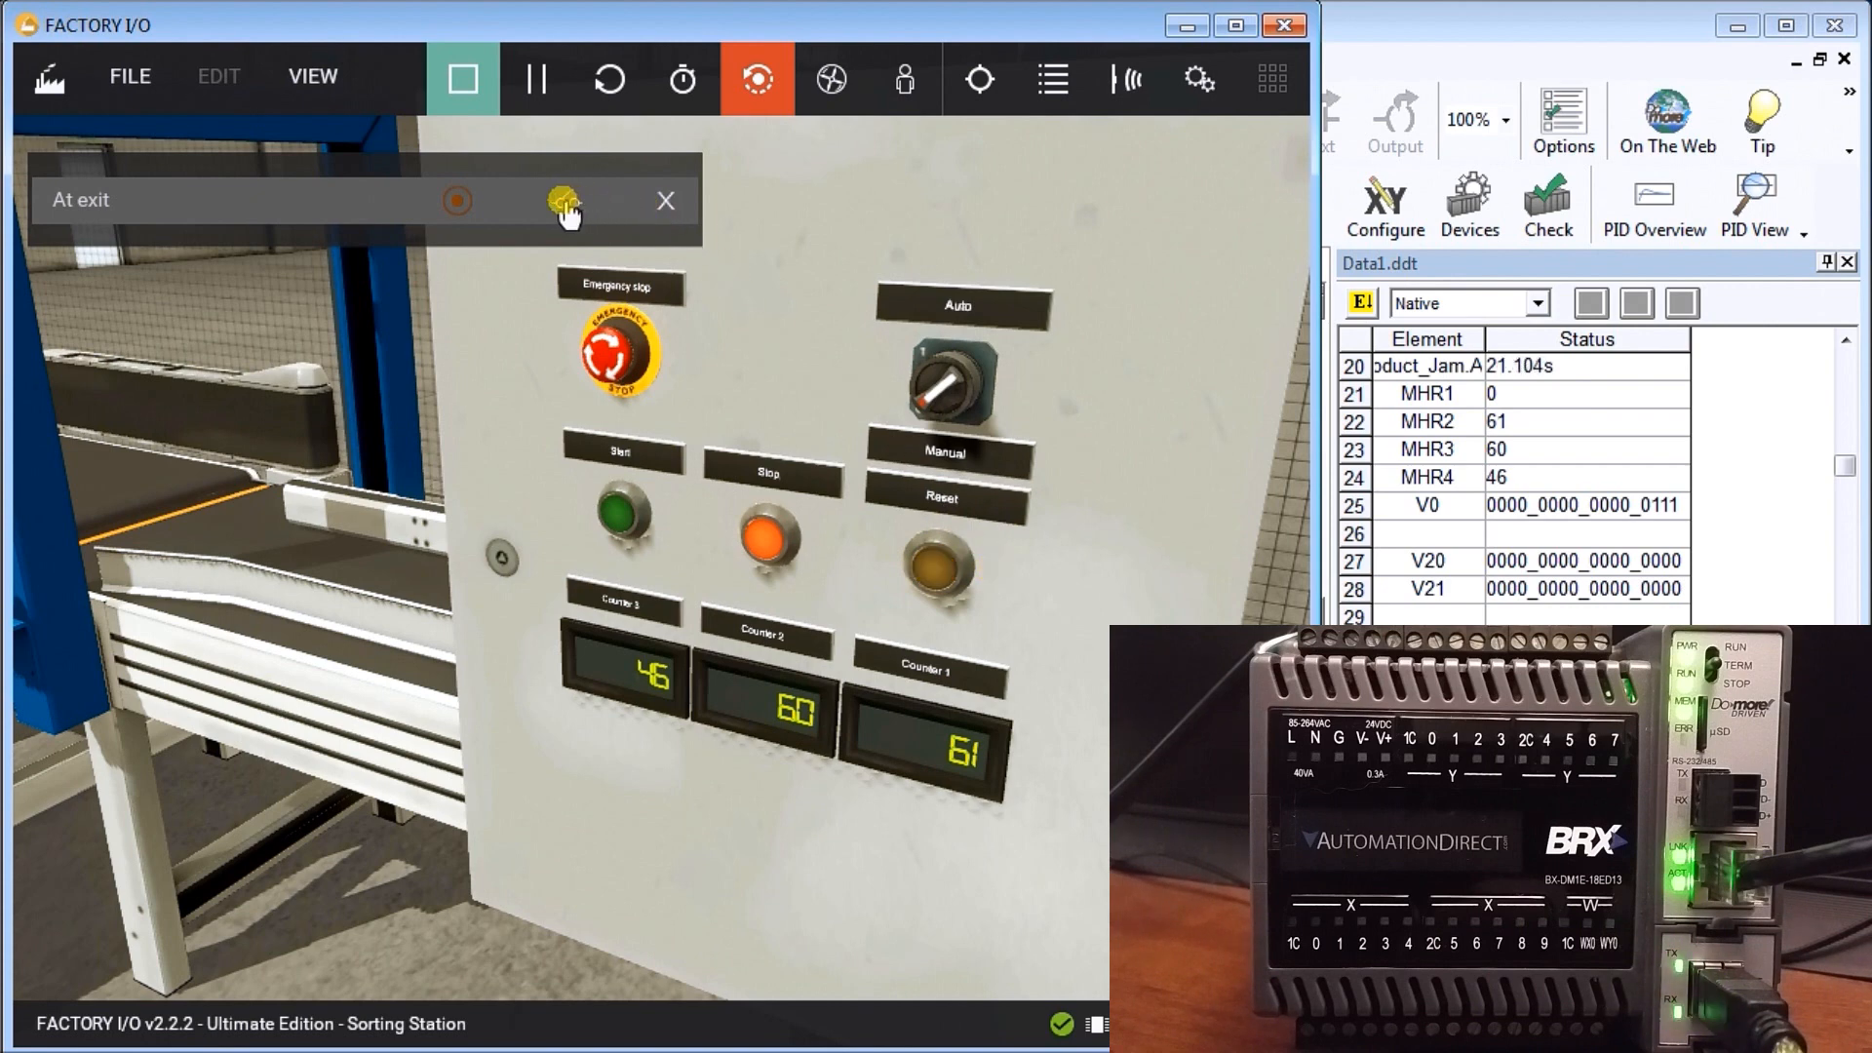
# Close the At exit sensor panel and reset all three counters to 0
pyautogui.click(456, 199)
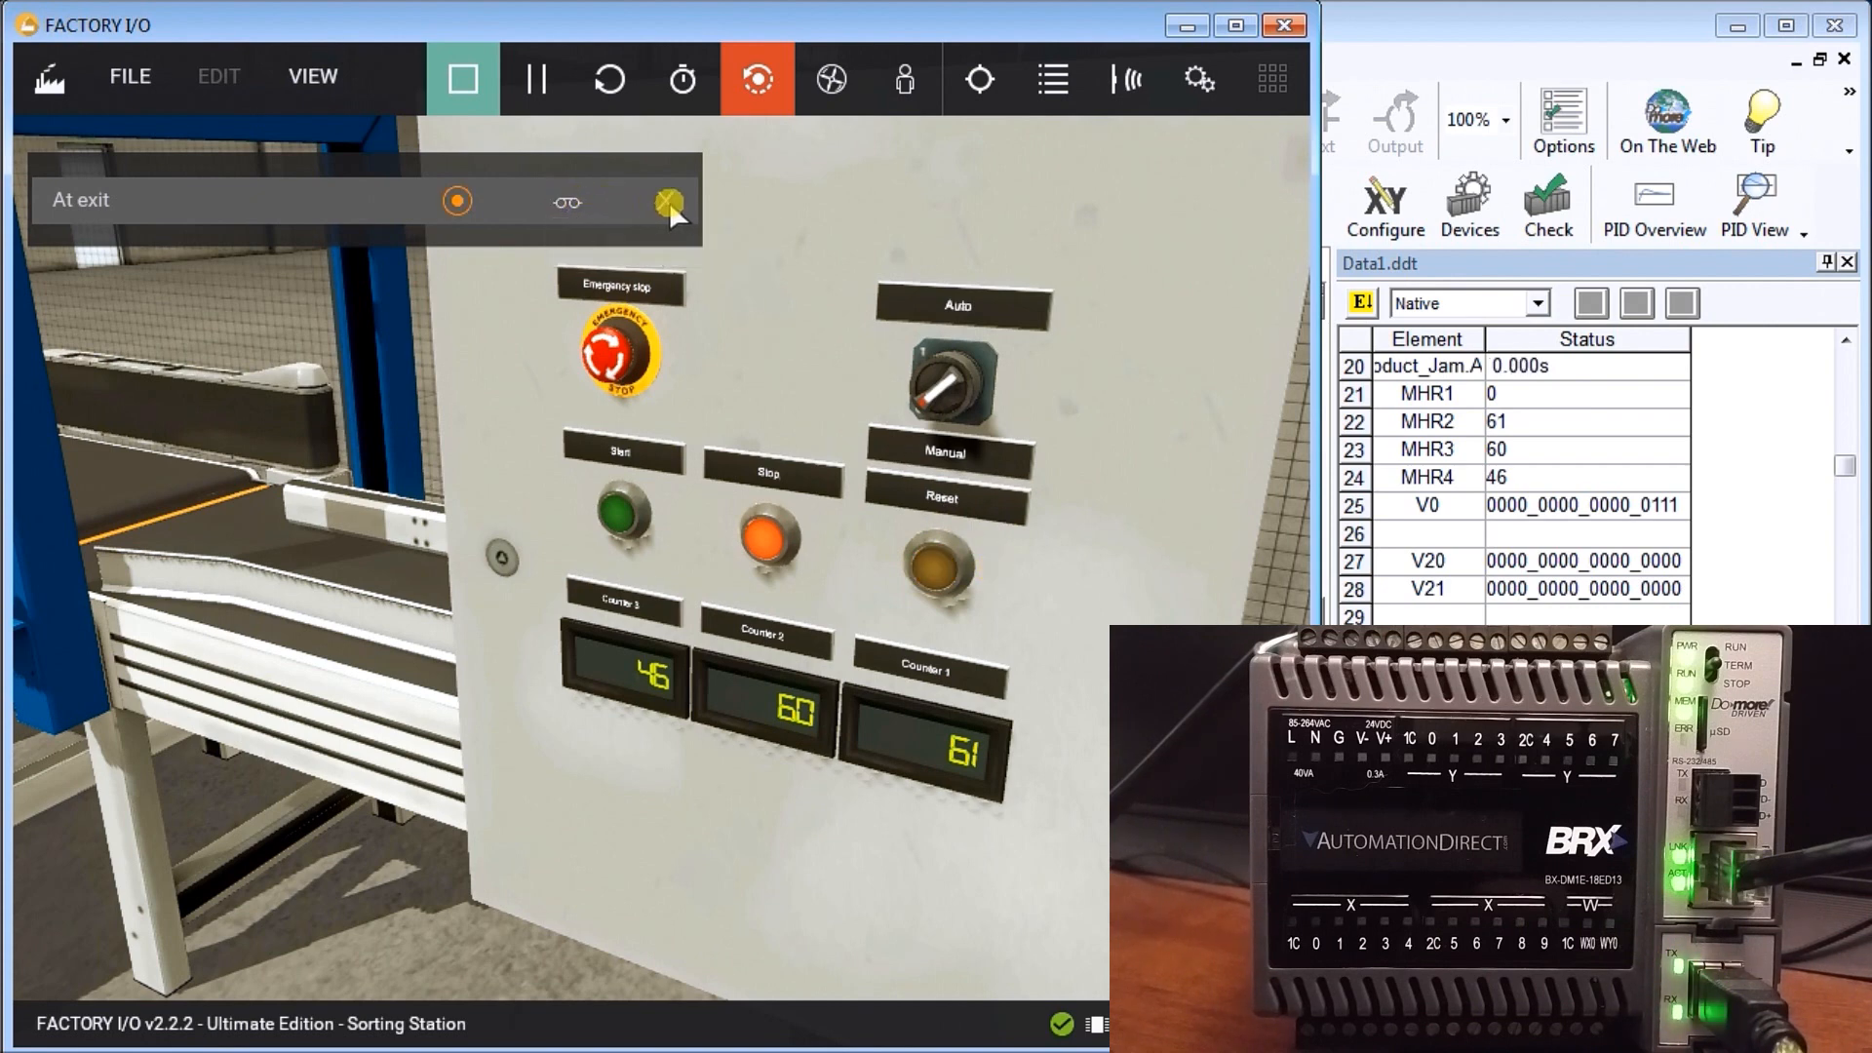
pyautogui.click(669, 201)
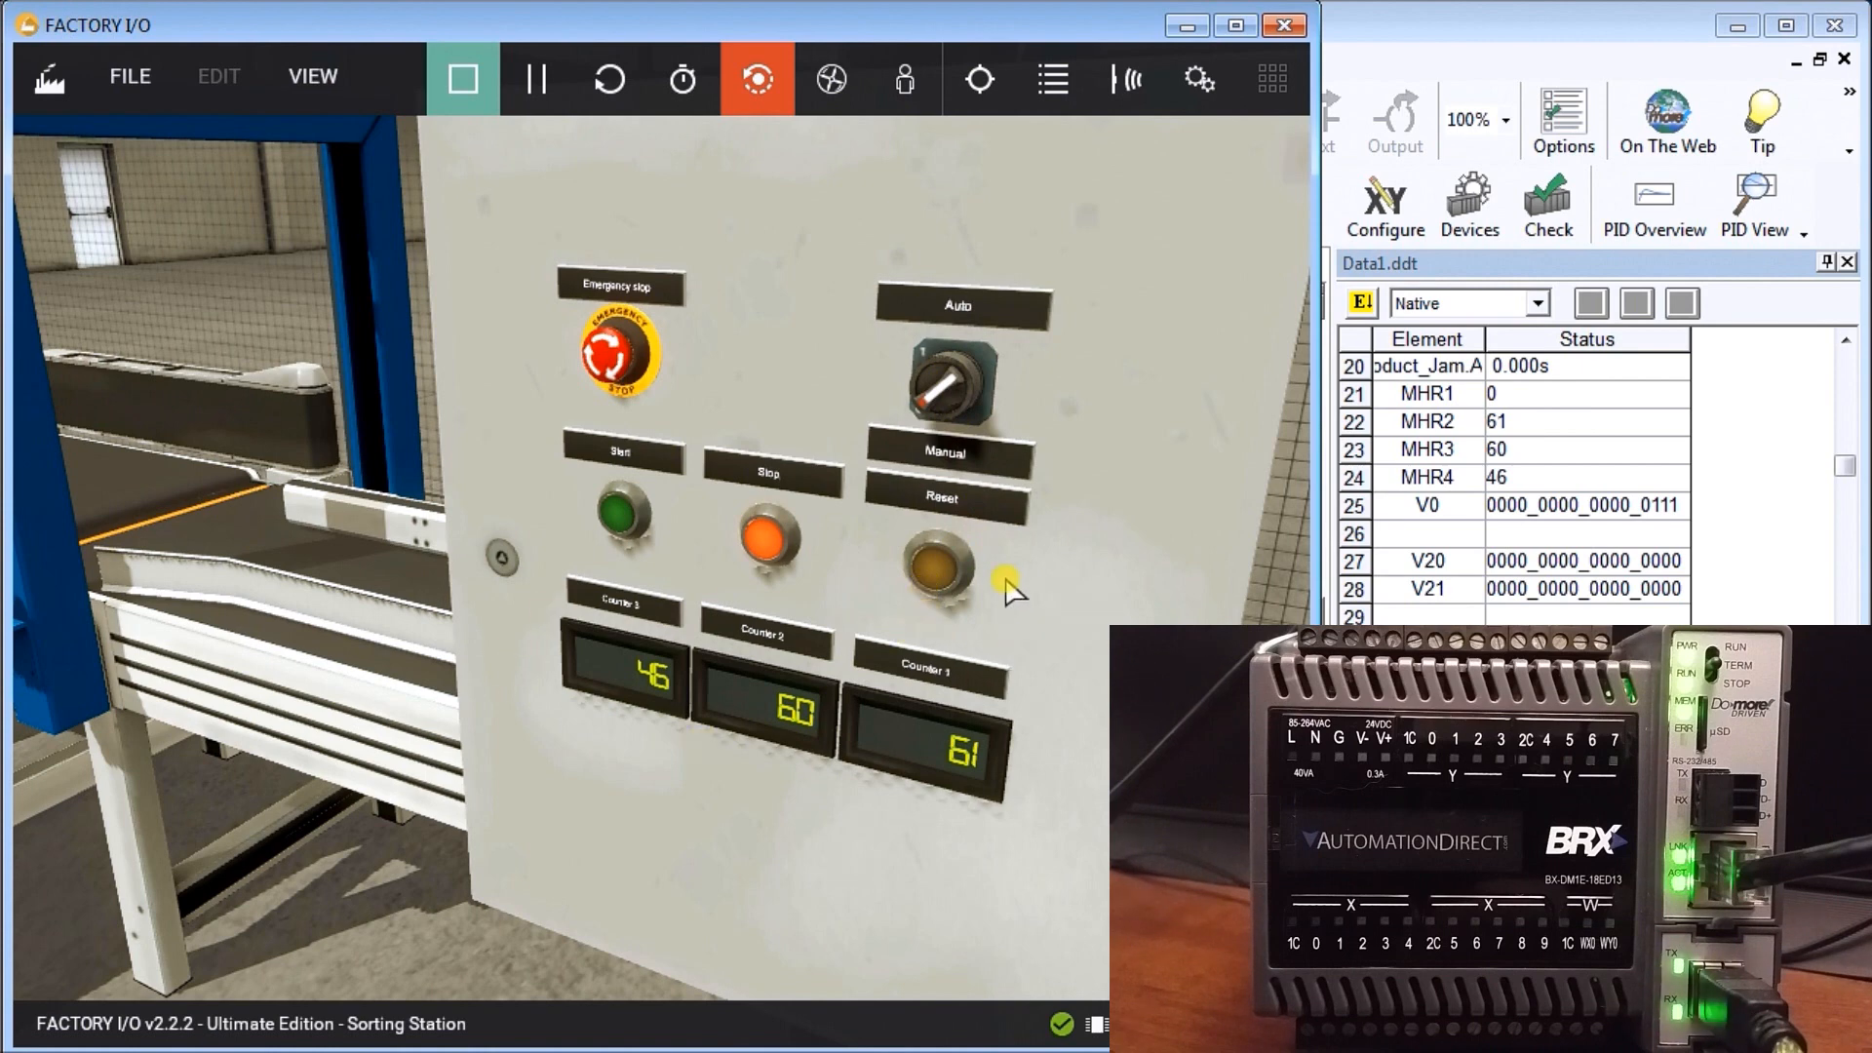
pyautogui.click(939, 580)
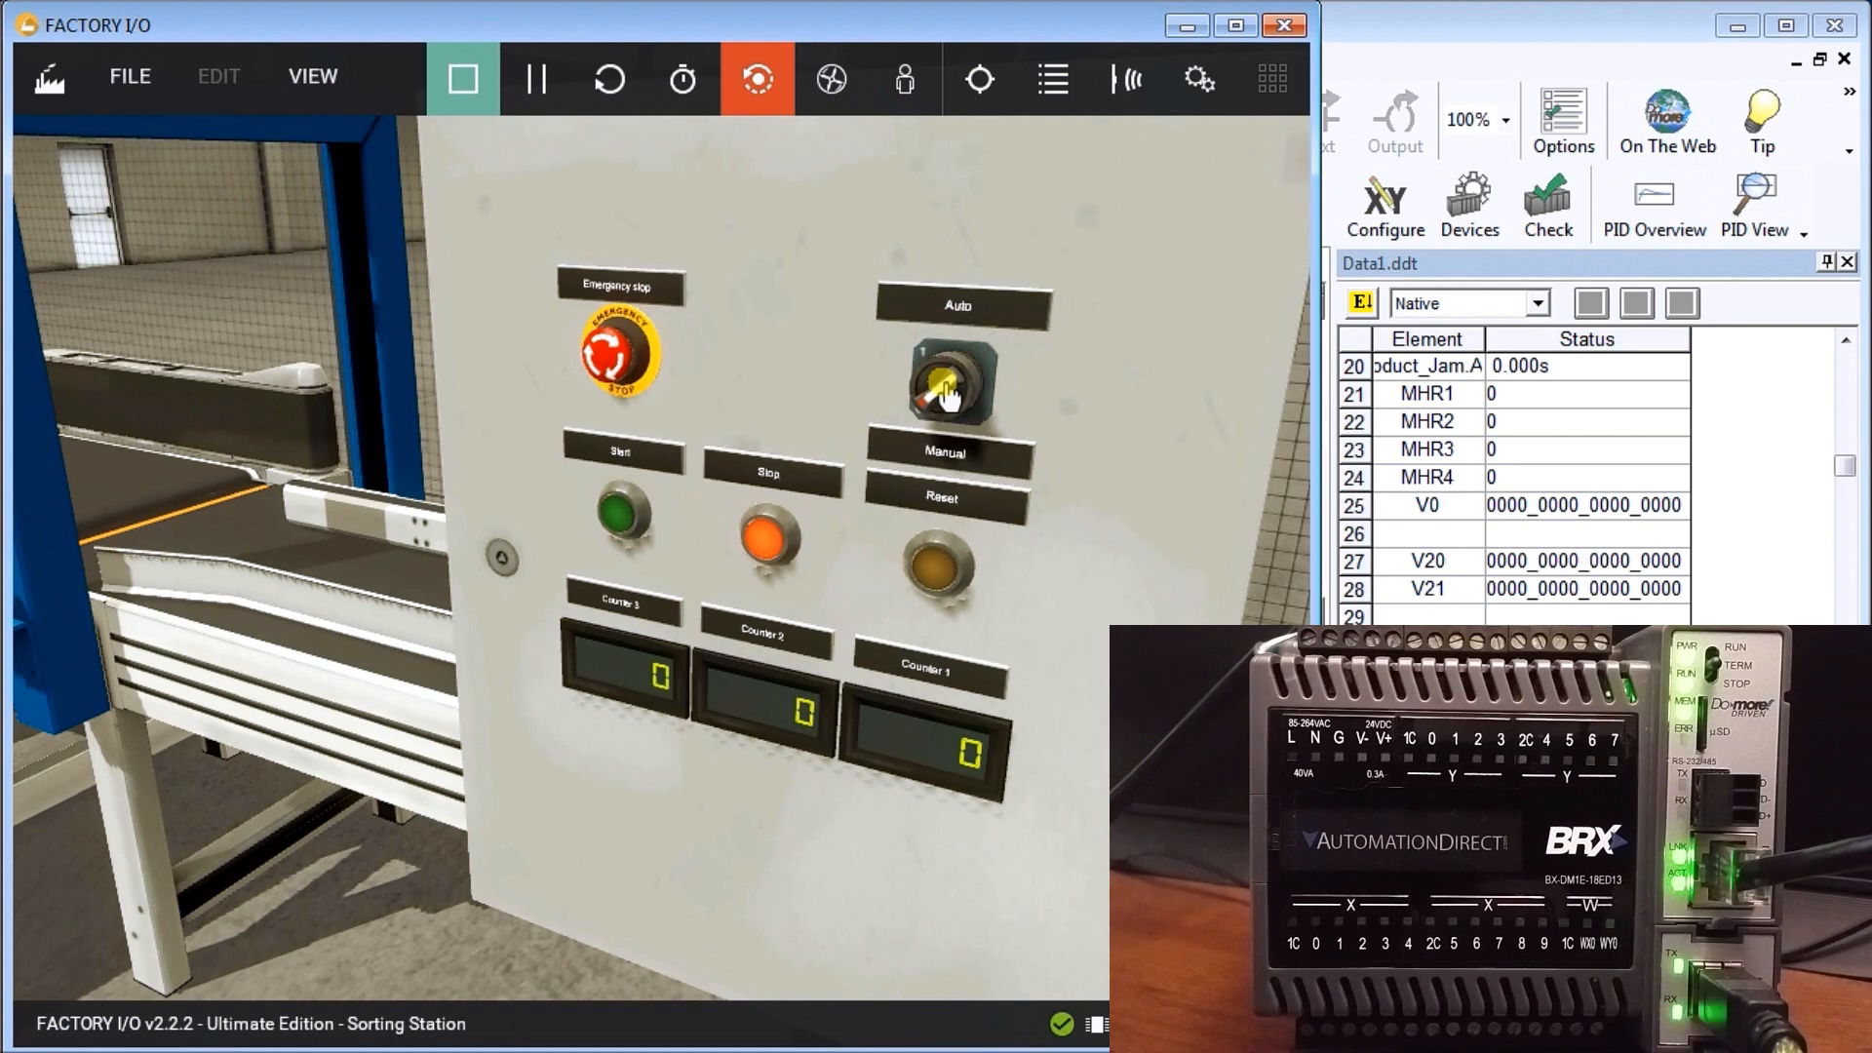
# Turn the Auto/Manual selector to Auto
pyautogui.click(949, 382)
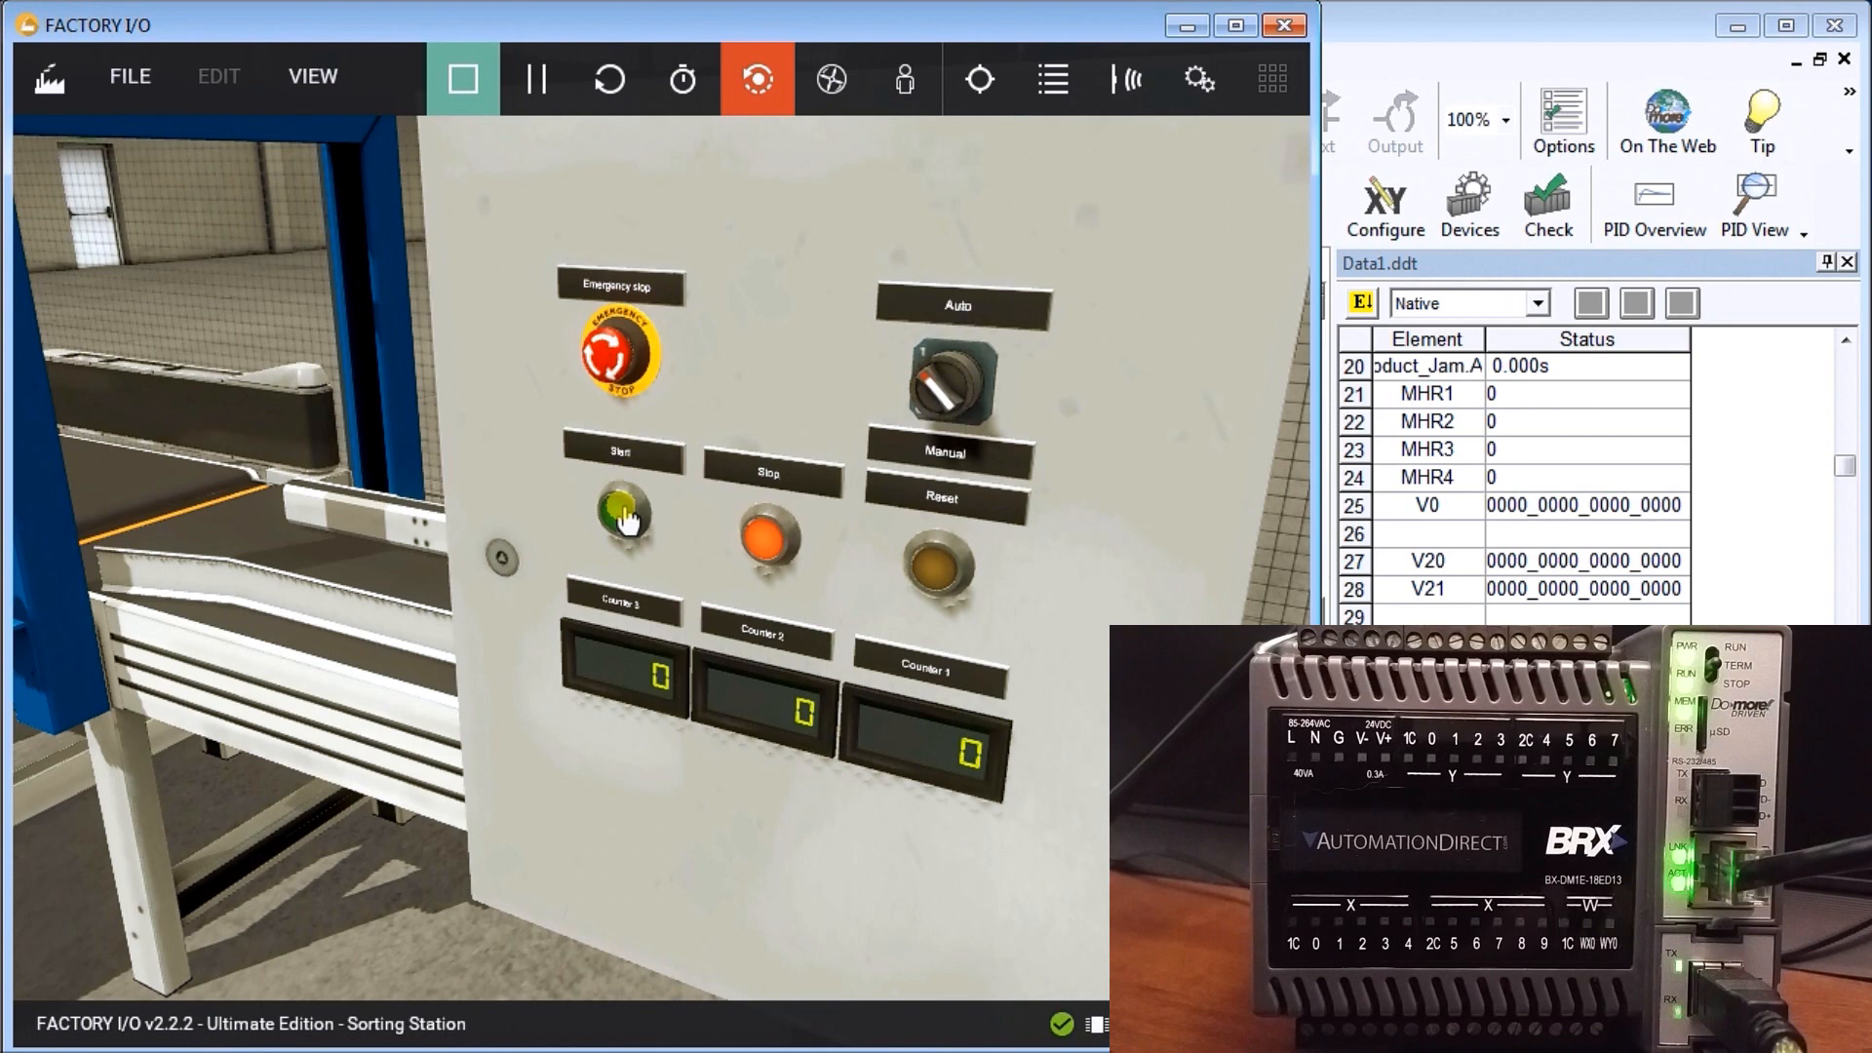
# Press Start and let the PLC sort parts until counters reach 10, 15 and 7
pyautogui.click(620, 514)
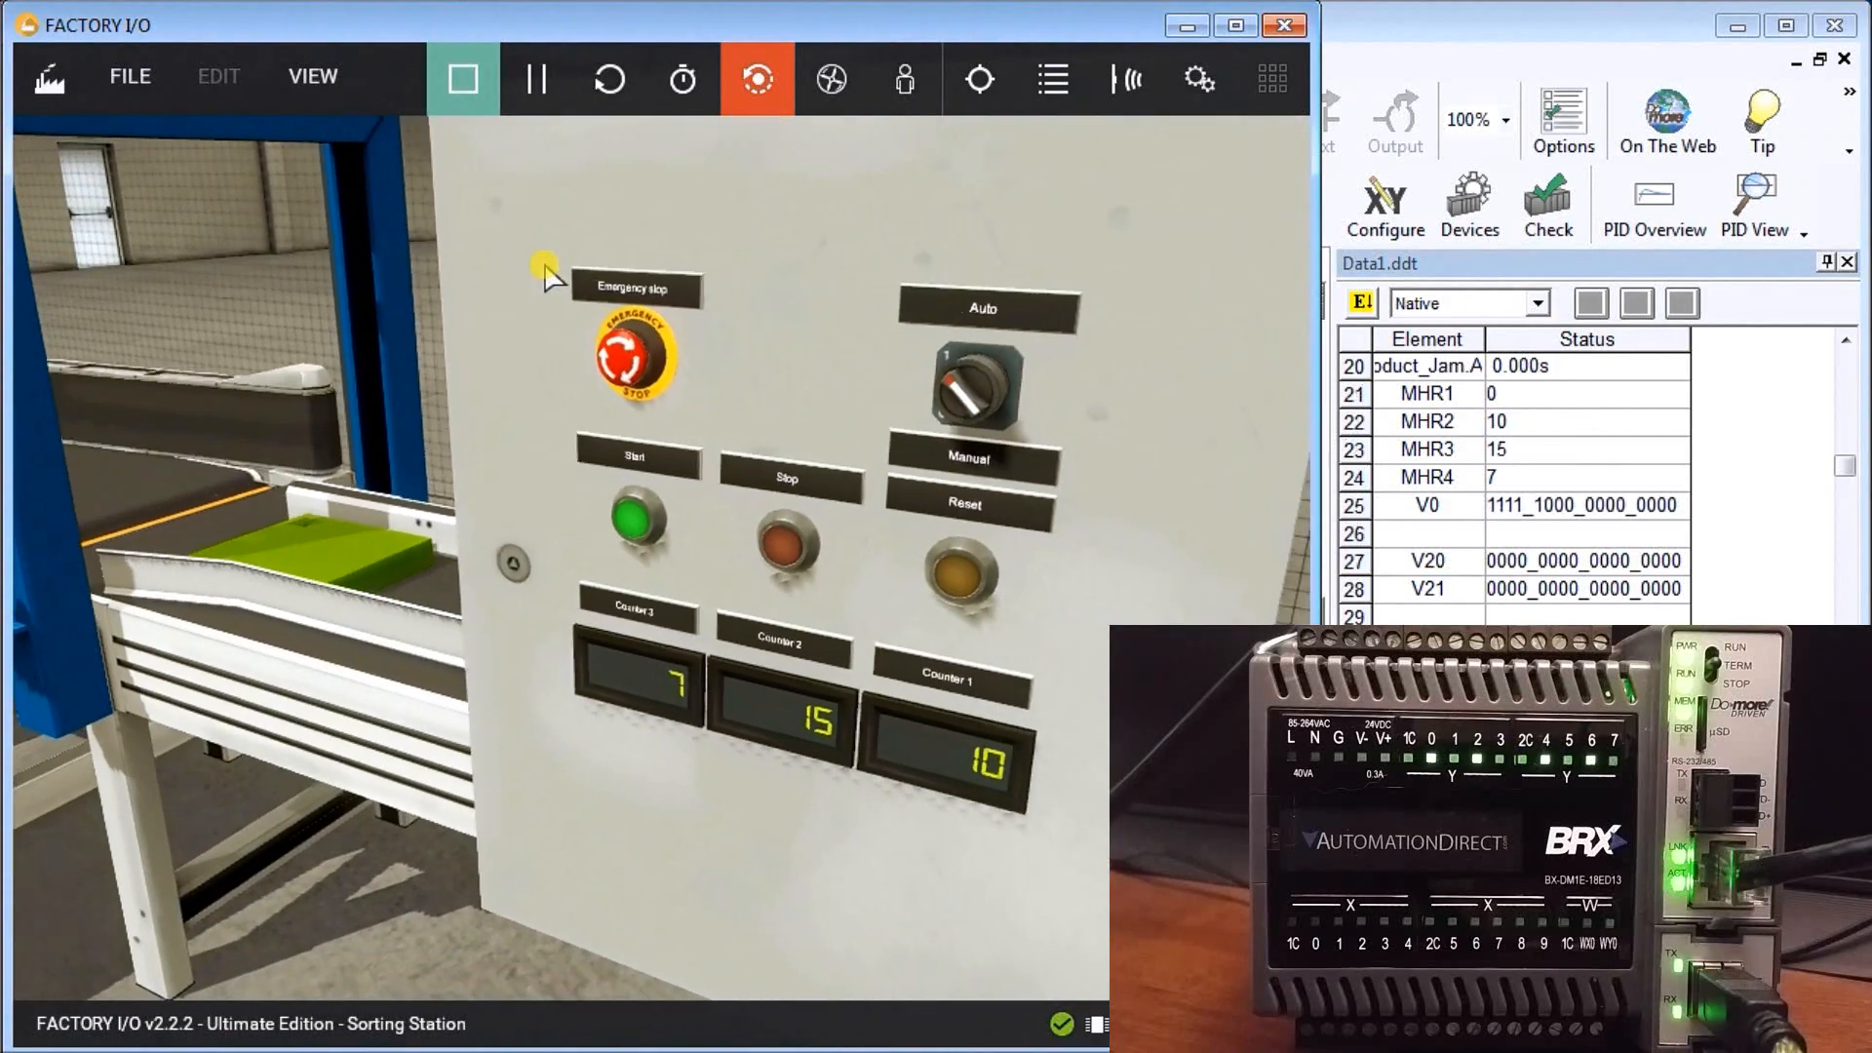
# Press Stop, halting the station with counters at 14, 15 and 8
pyautogui.click(621, 516)
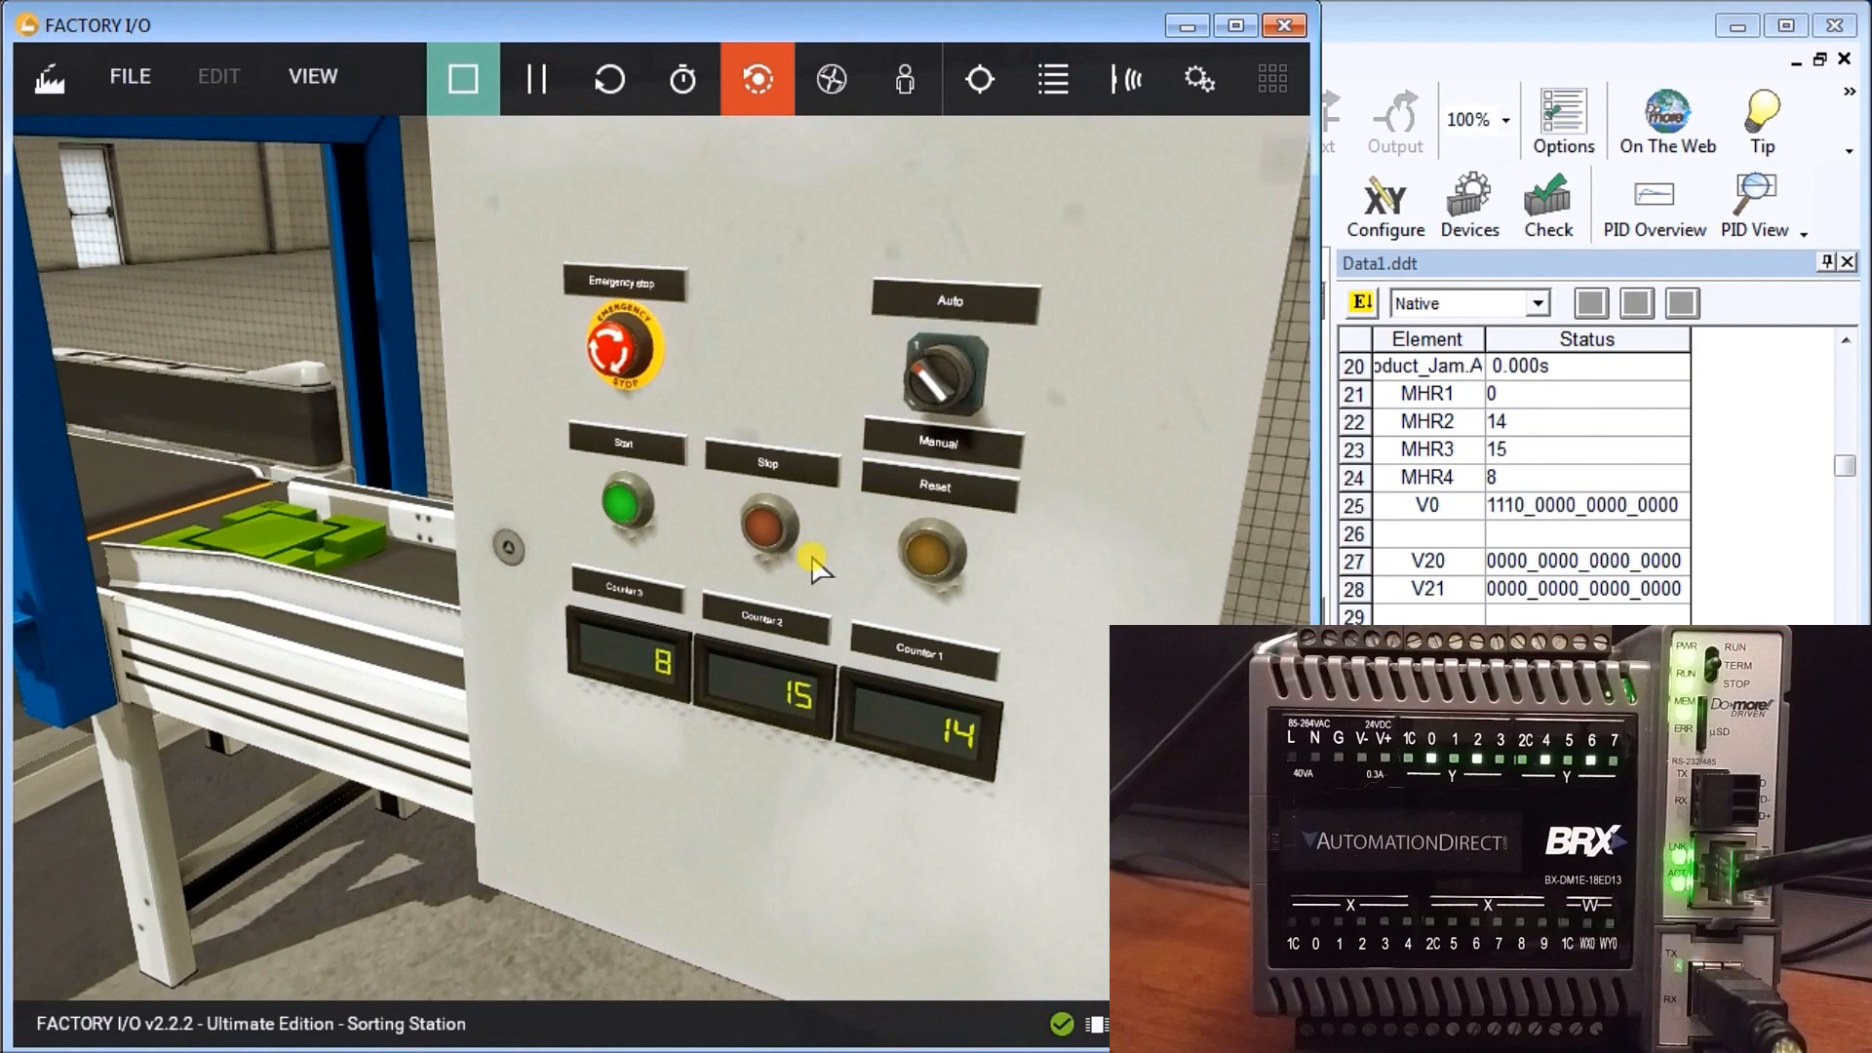
pyautogui.click(767, 545)
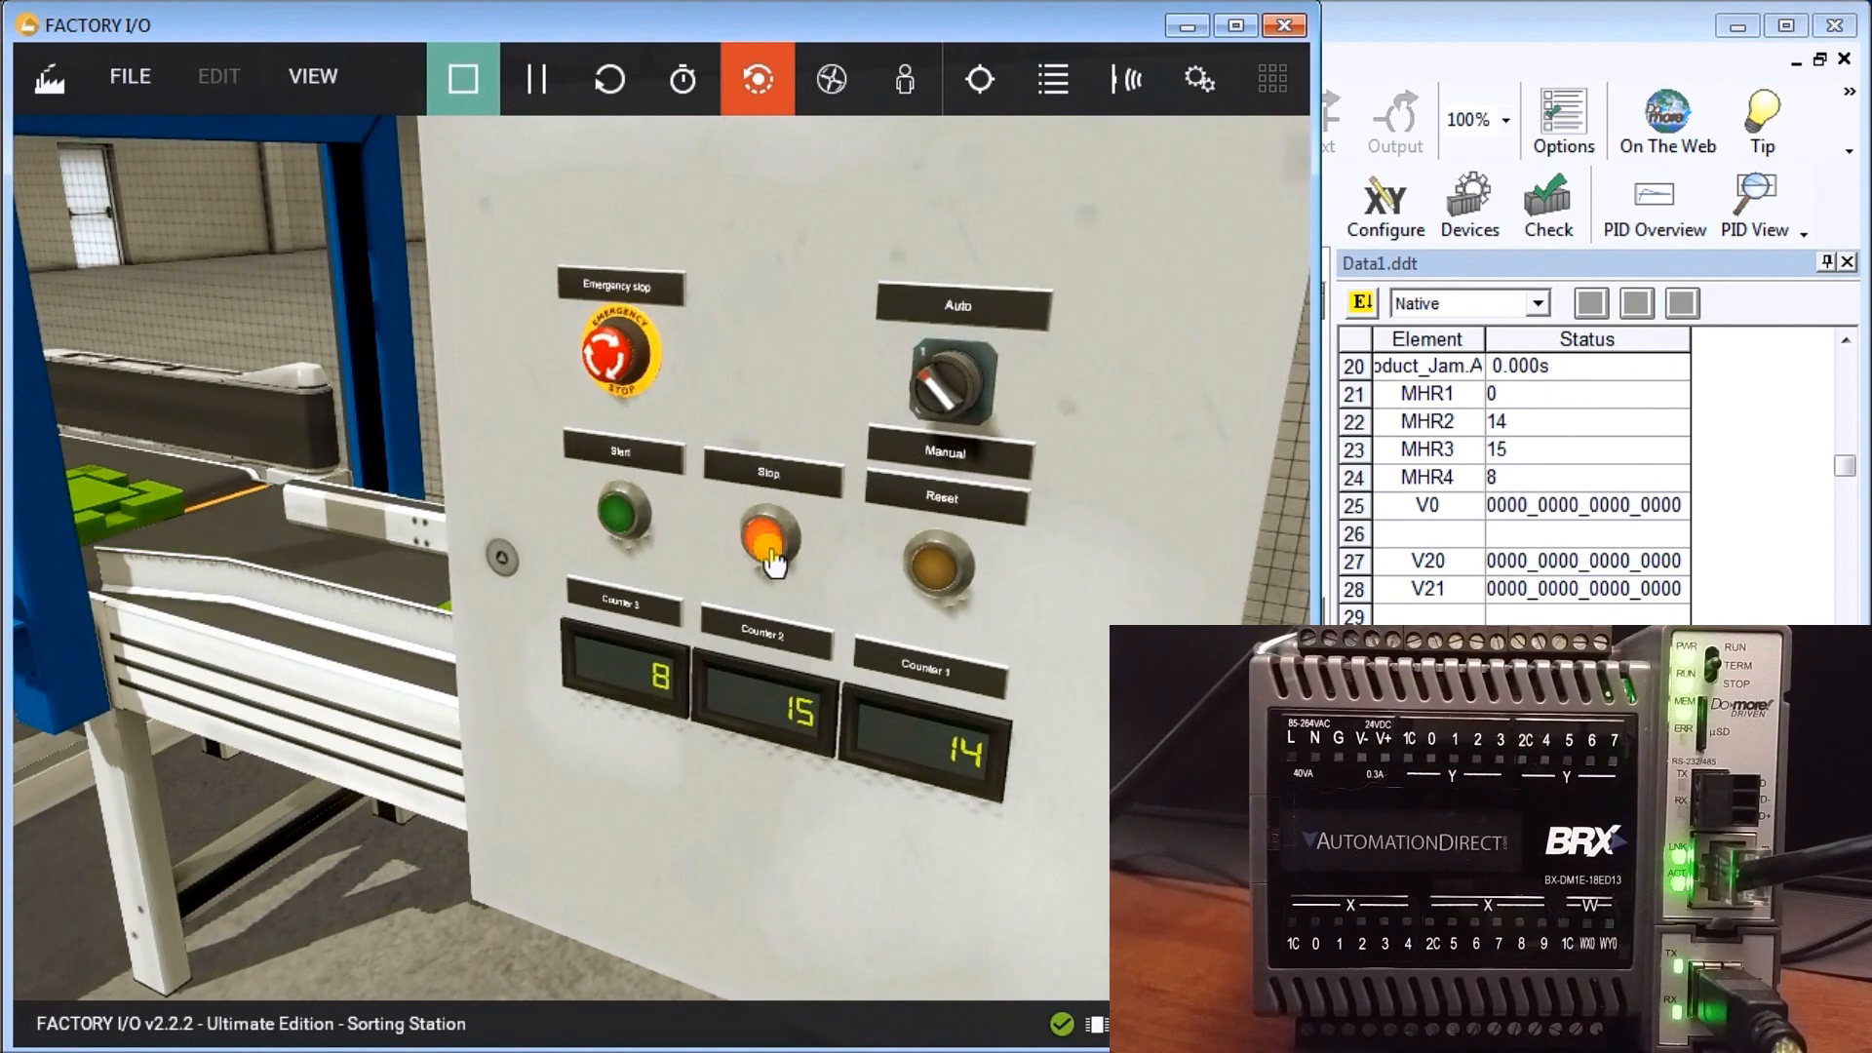